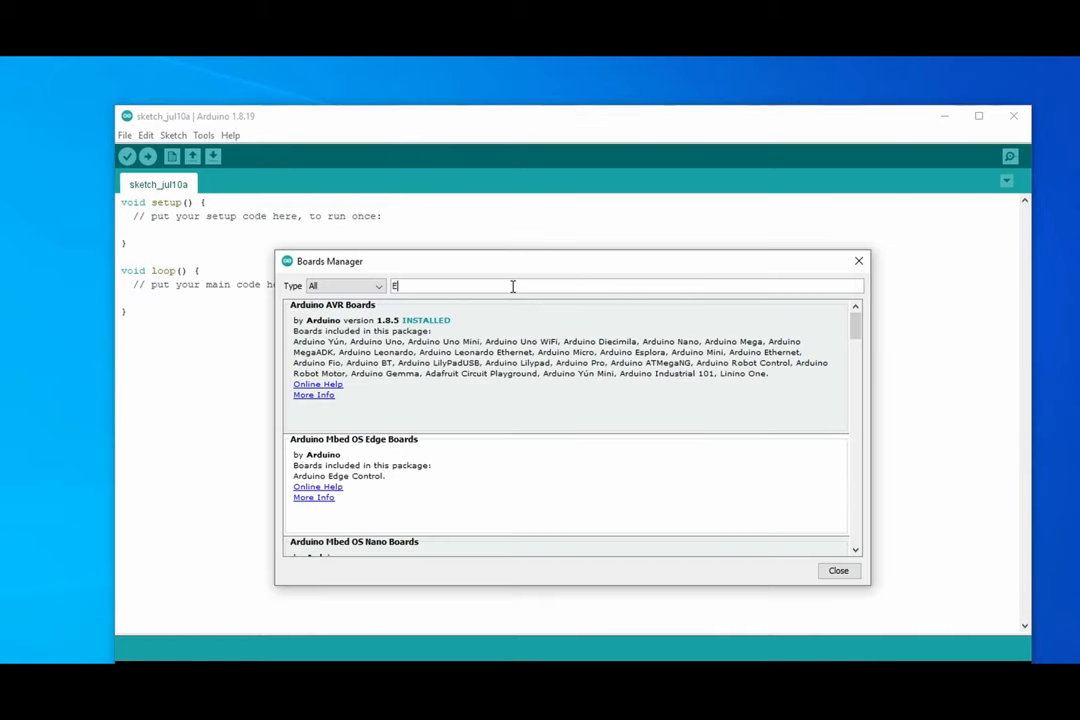
Show the board list, now including the ESP32 Arduino family next to Arduino AVR Boards
click(204, 135)
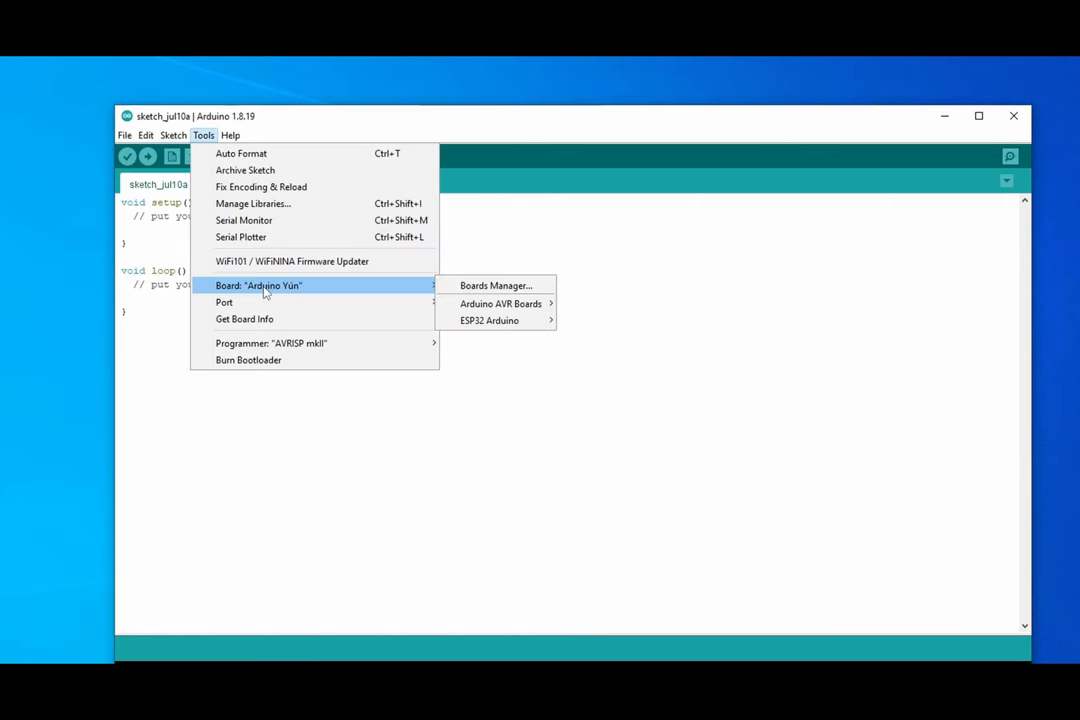
Choose the ESP32 camera board so its CameraWebServer example becomes available
click(489, 320)
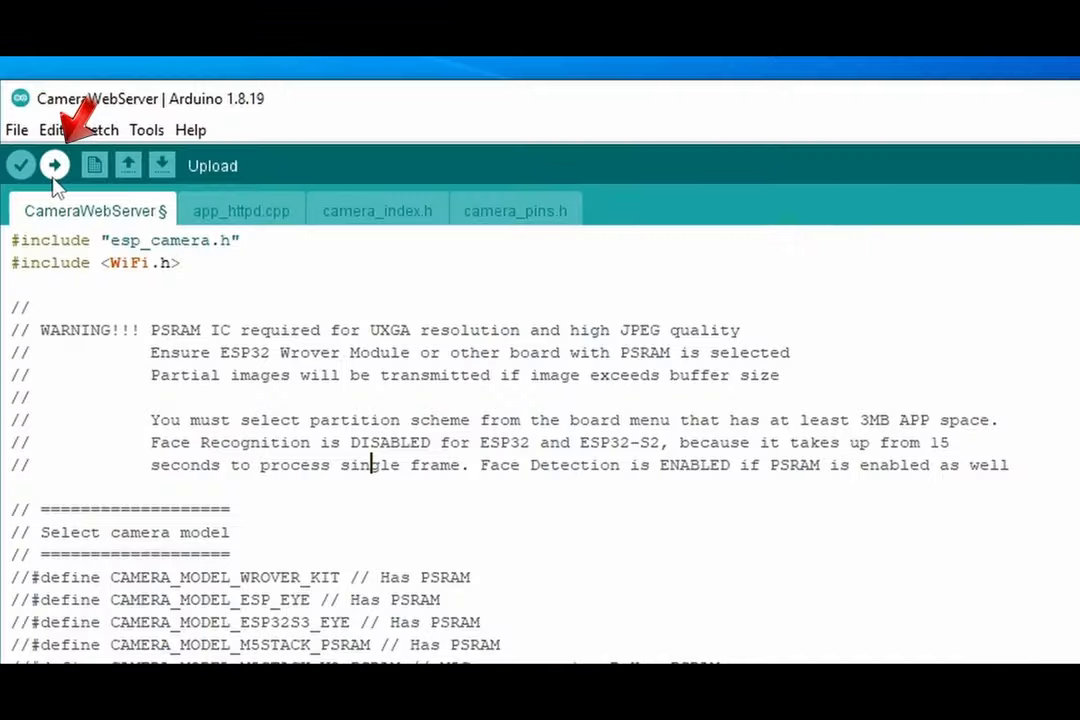
Compile and upload the CameraWebServer sketch to the ESP32 board
click(55, 165)
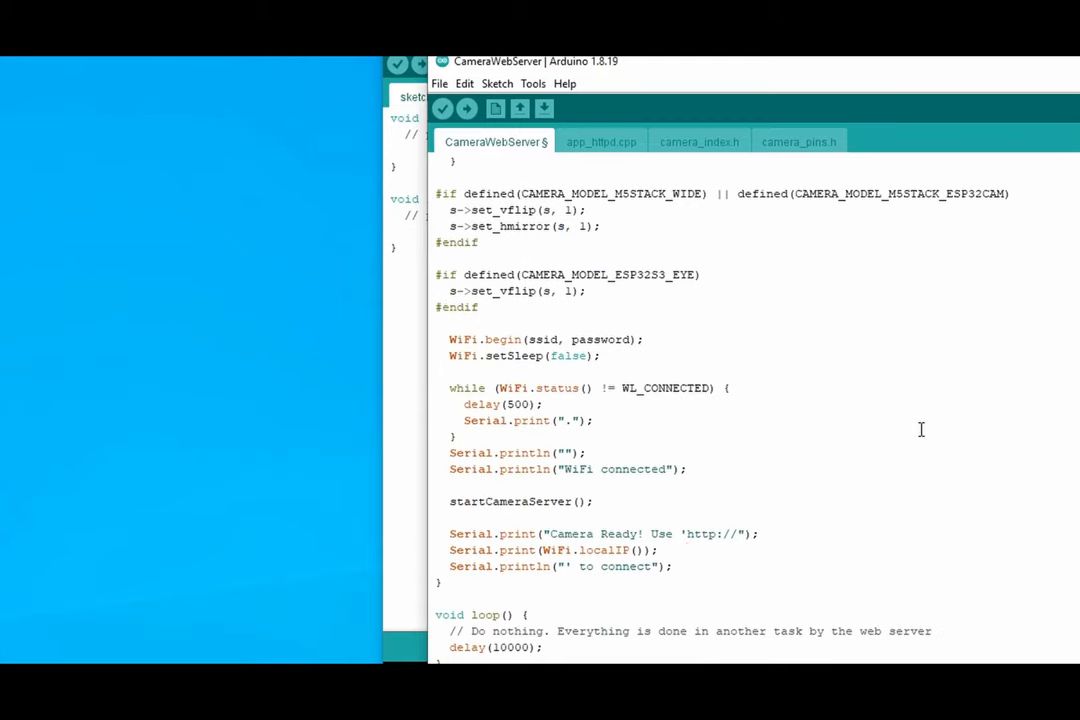
Start the live stream on the board's web page and set its resolution to SVGA(800x600)
click(544, 108)
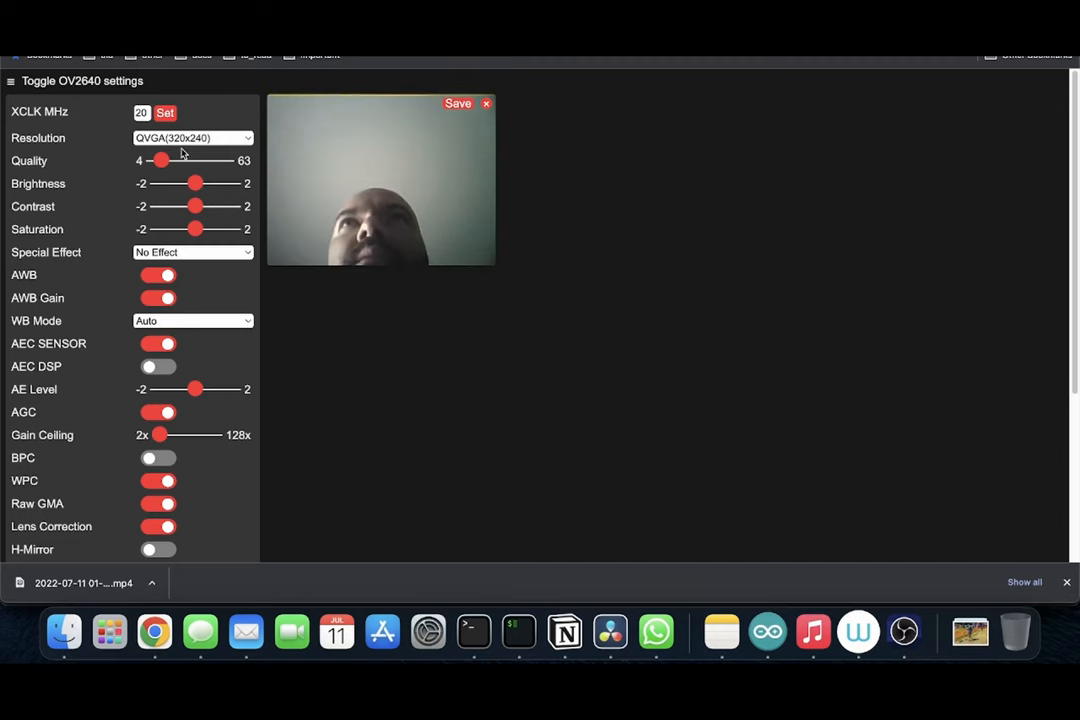
click(192, 138)
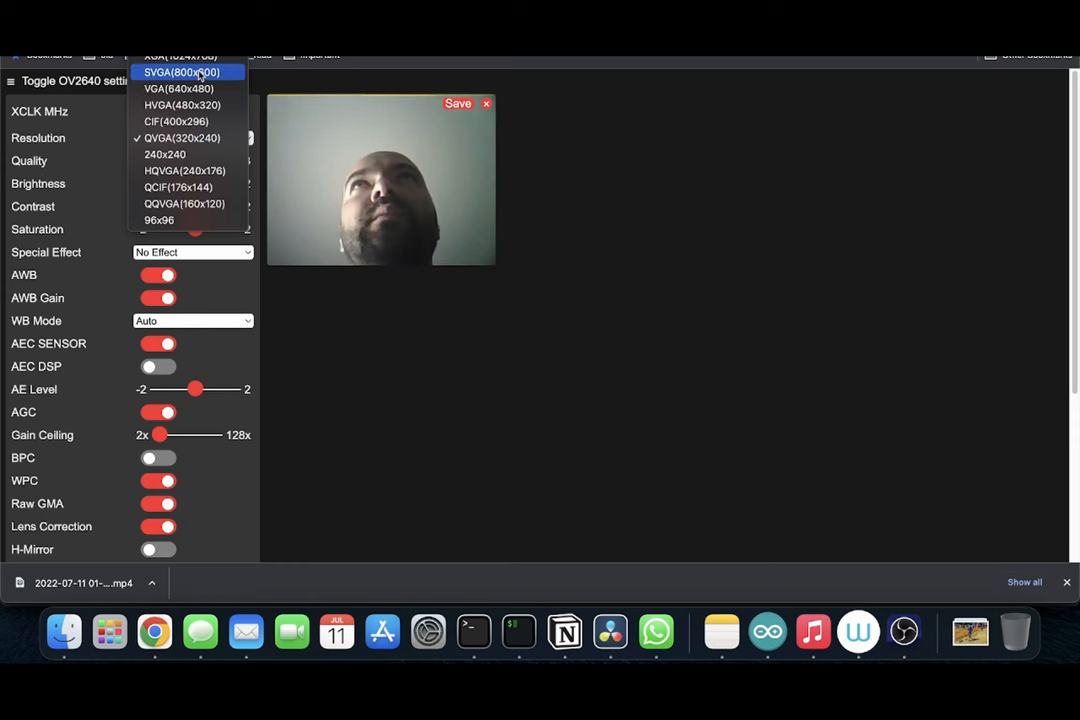
click(181, 72)
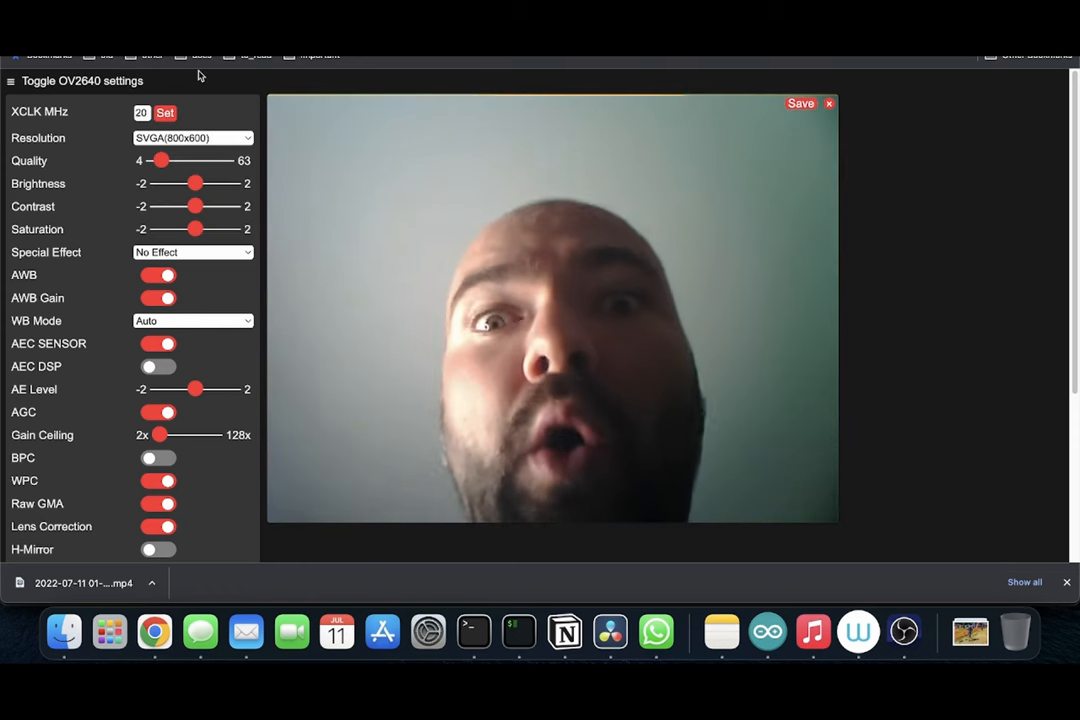